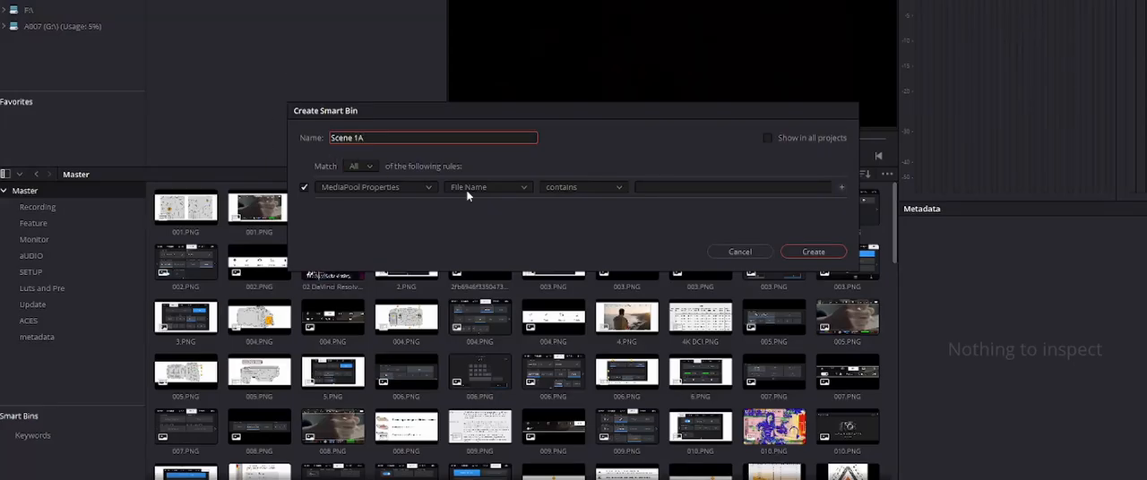
Create smart bin 'Scene 1A' with the rule Scene contains '1A', matching four clips
{"action": "left_click", "coordinate": [487, 187]}
{"action": "type", "text": "1"}
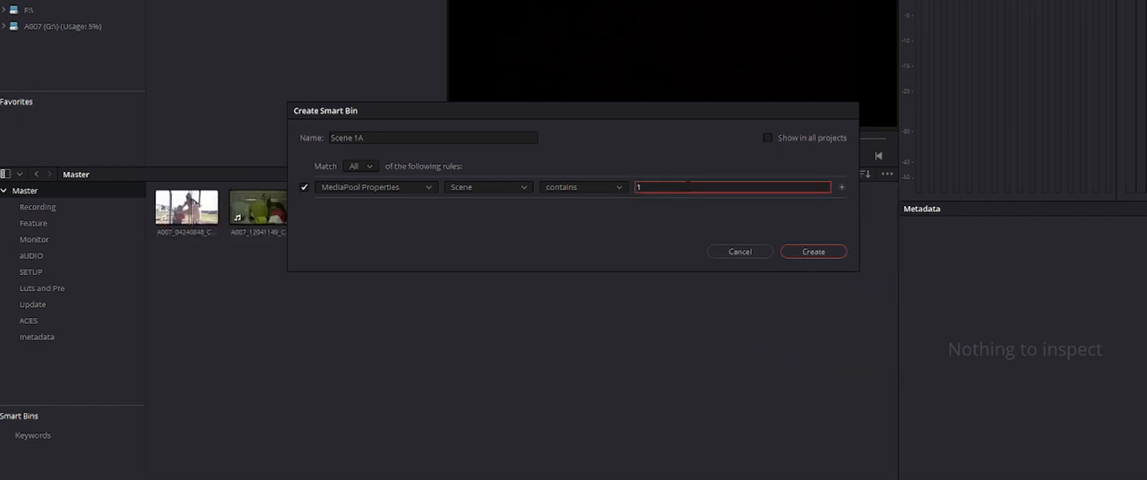
{"action": "type", "text": "A"}
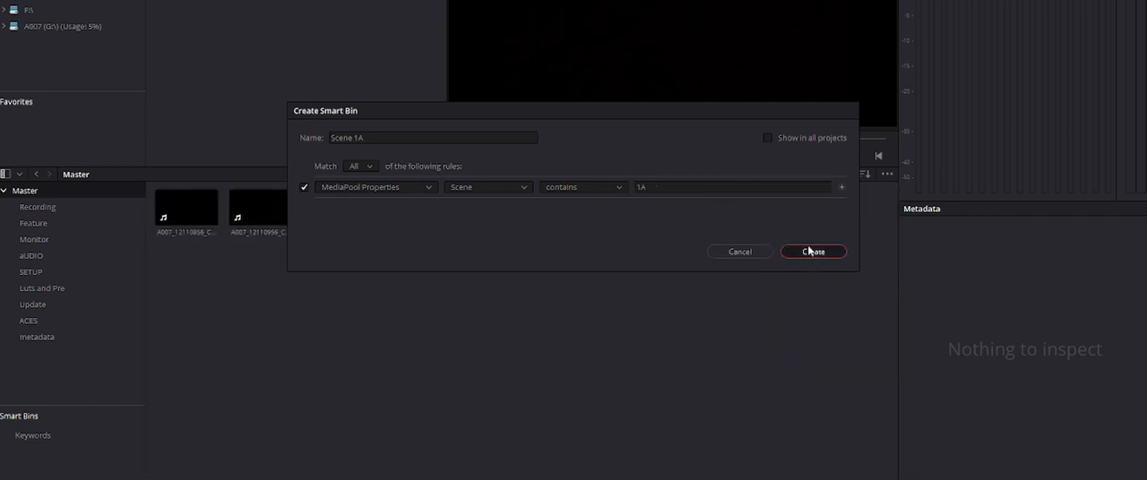
{"action": "left_click", "coordinate": [812, 251]}
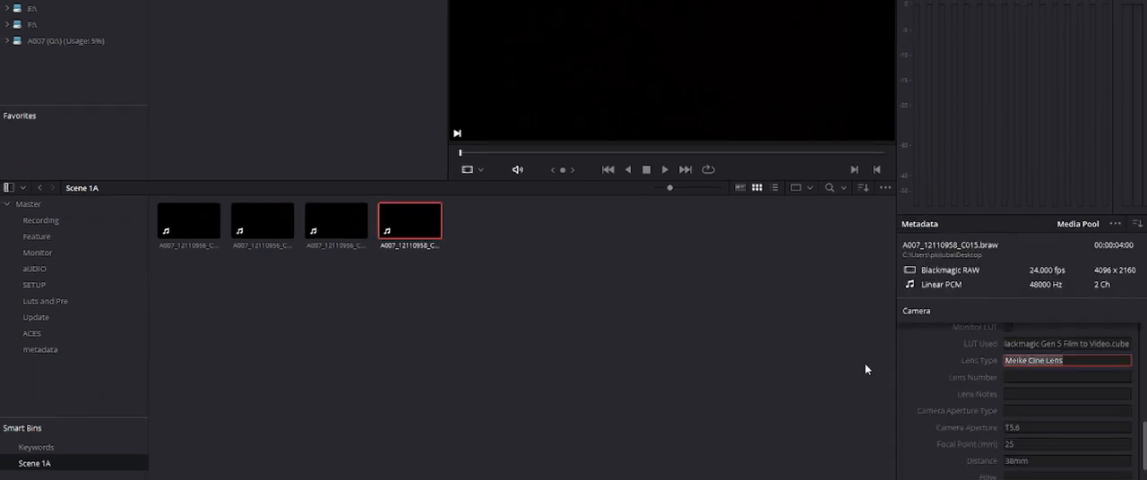